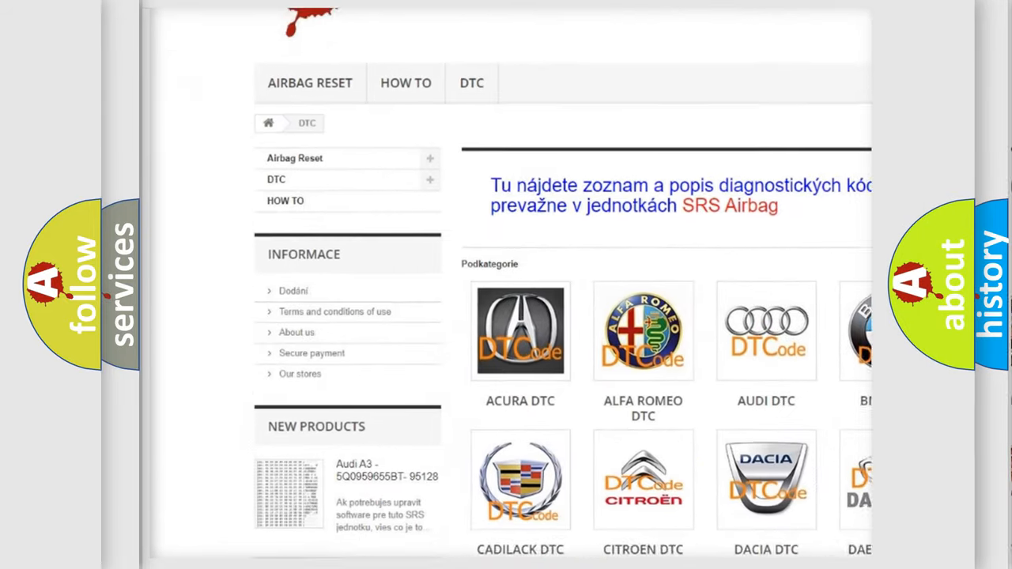
pyautogui.scroll(-3)
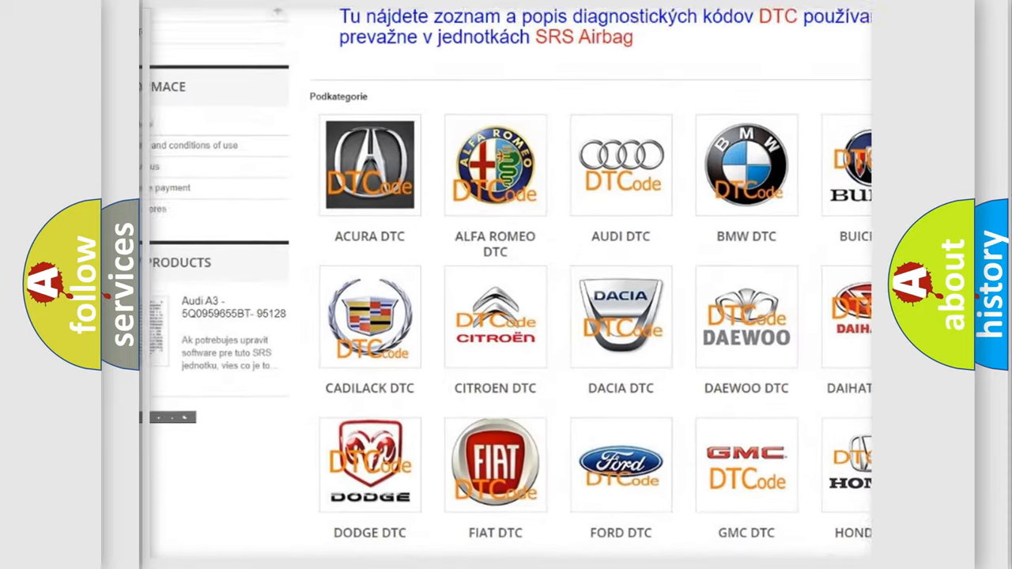
pyautogui.scroll(-3)
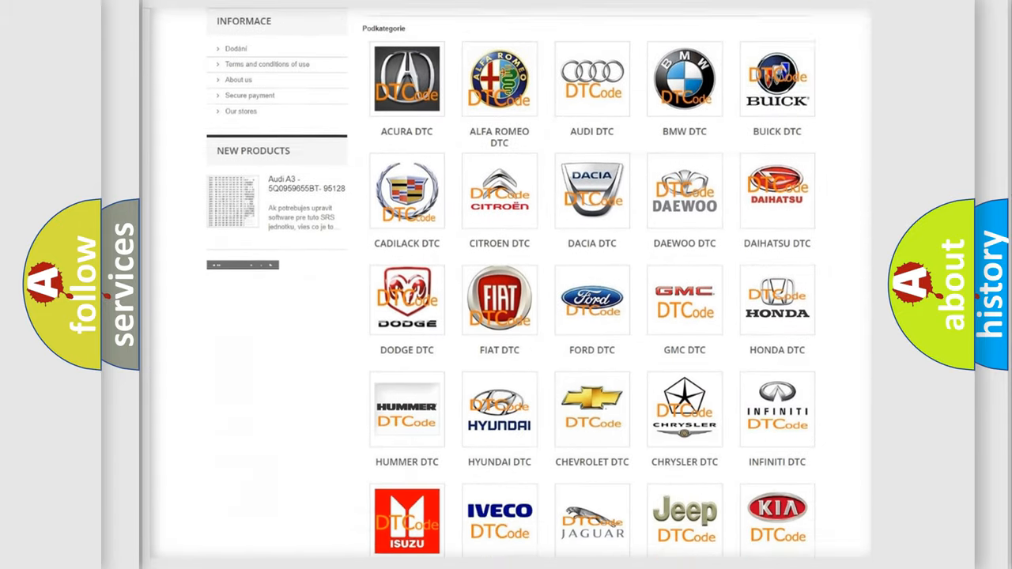
pyautogui.scroll(-3)
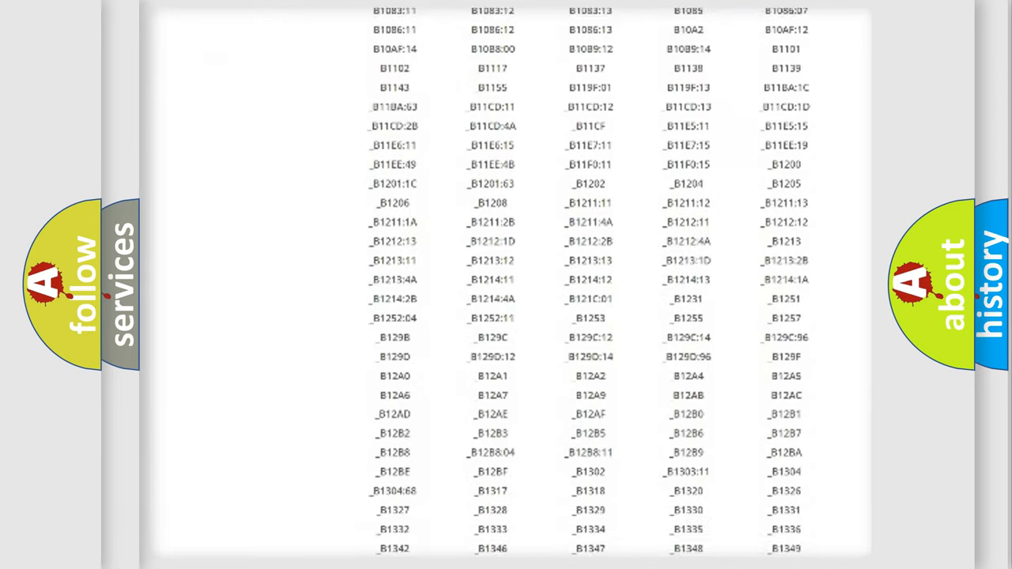
pyautogui.scroll(-3)
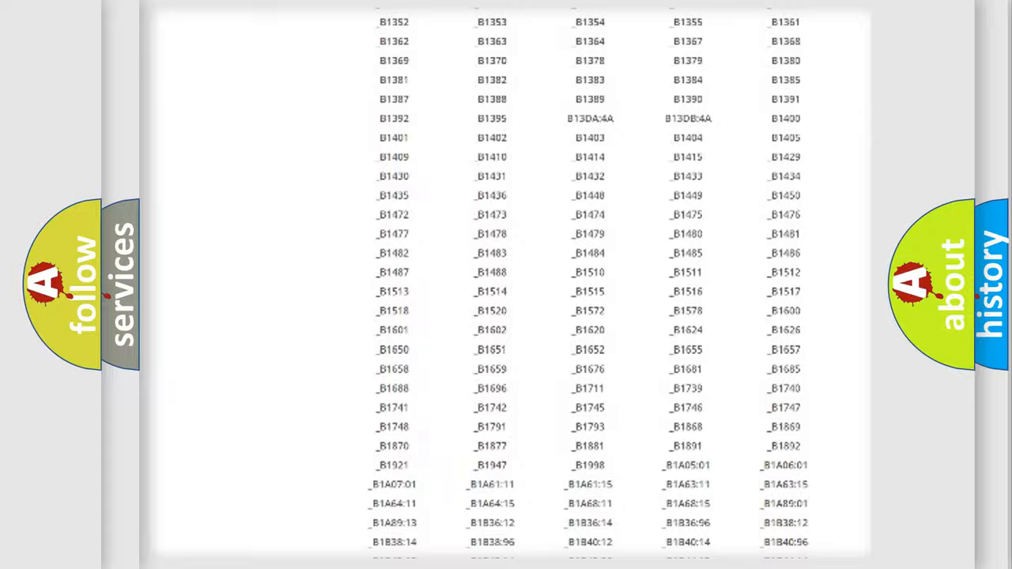